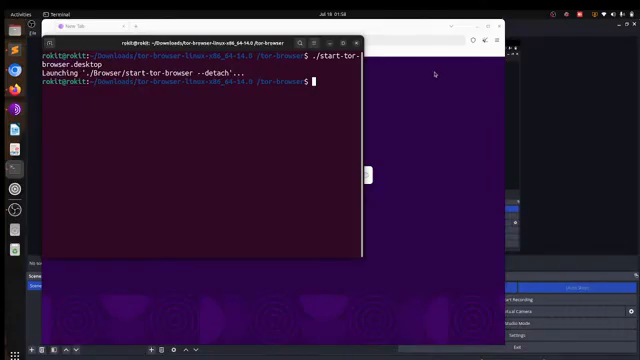
mouse_move(312, 138)
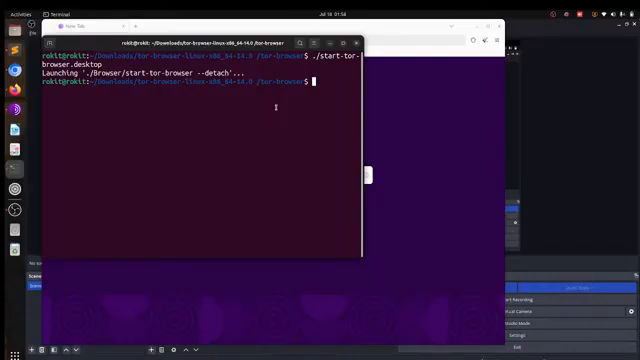
Step: Run 'sudo apt install tor' at the Terminal prompt
type("tor")
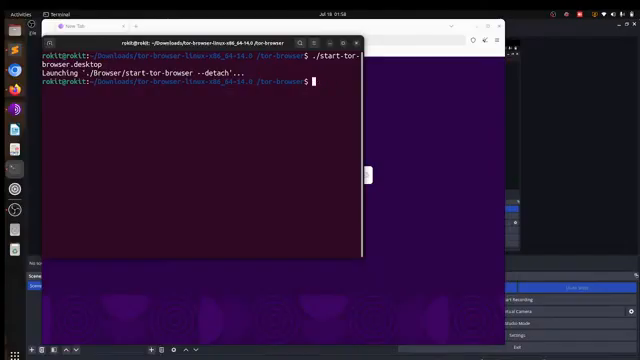
type("sudo a")
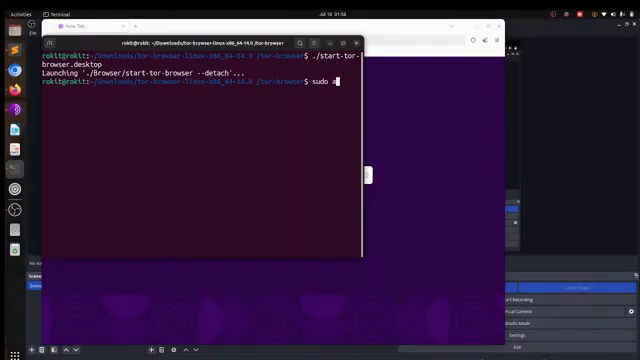
type("pt in")
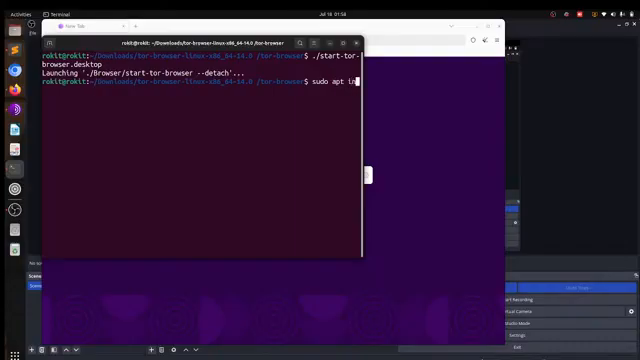
type("tall tor")
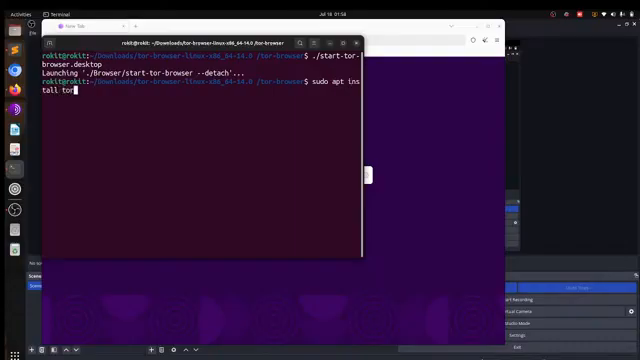
key("Return")
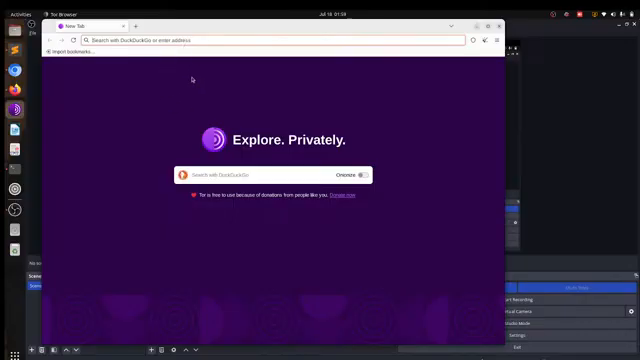
mouse_move(180, 52)
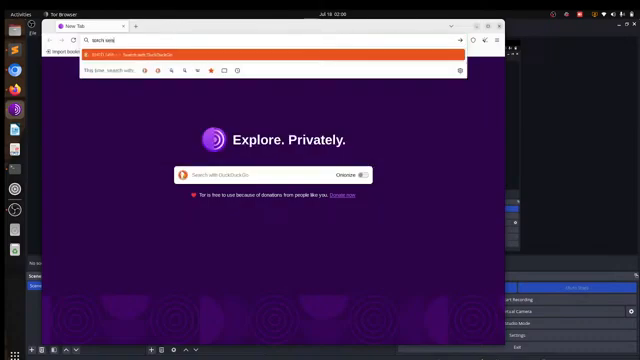
Step: Submit the 'search eng' query to DuckDuckGo from the address bar
type("search eng")
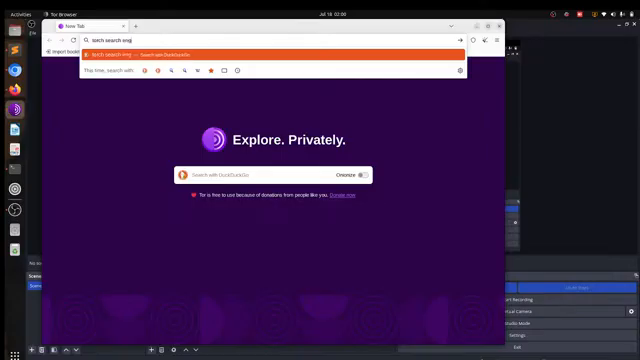
key("Return")
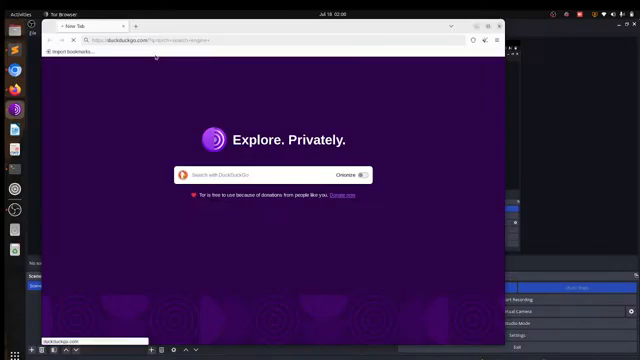
mouse_move(208, 92)
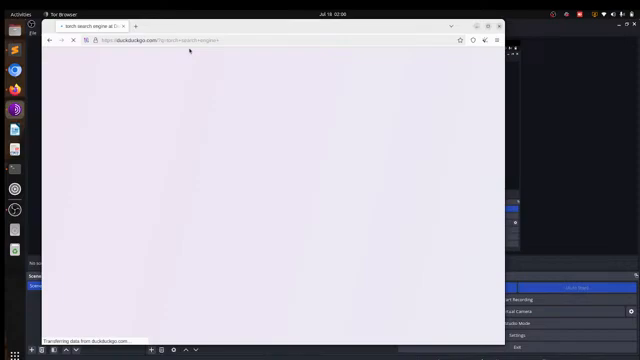
Step: Load the 'dax' directory address in a new tab to reach the Torch listing
left_click(156, 26)
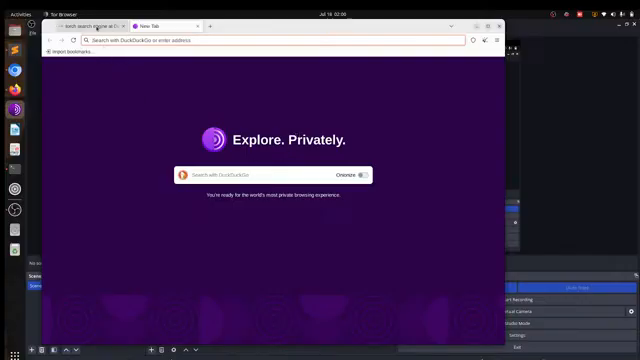
left_click(160, 24)
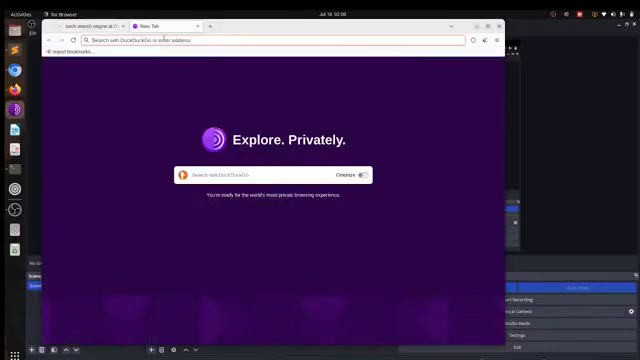
type("dax")
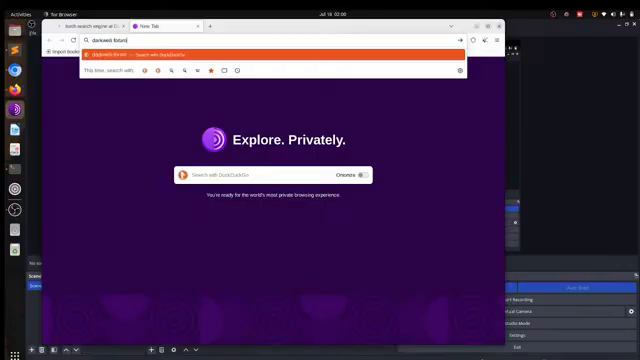
key("Return")
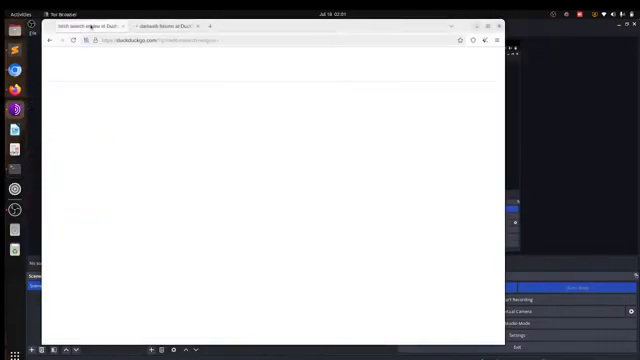
left_click(164, 24)
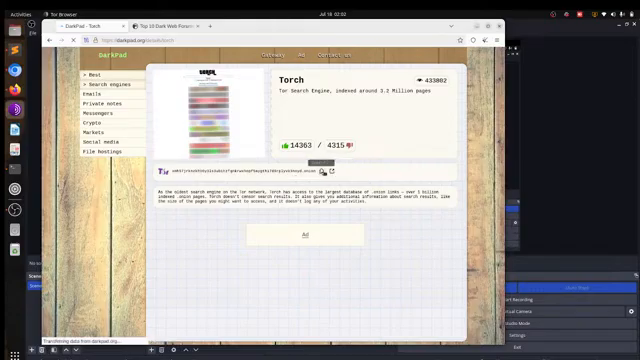
Step: Start a new tab to hold the Torch onion address
left_click(208, 24)
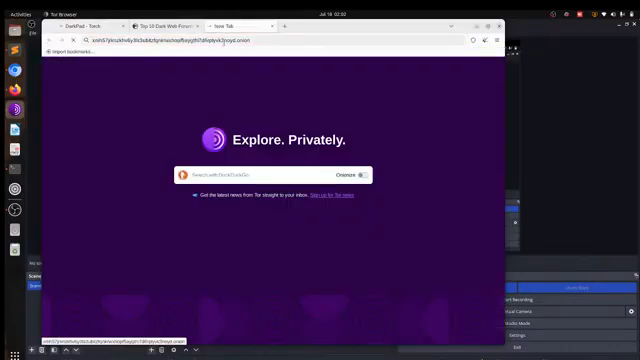
Step: Load the pasted Torch .onion address in the new tab
left_click(270, 44)
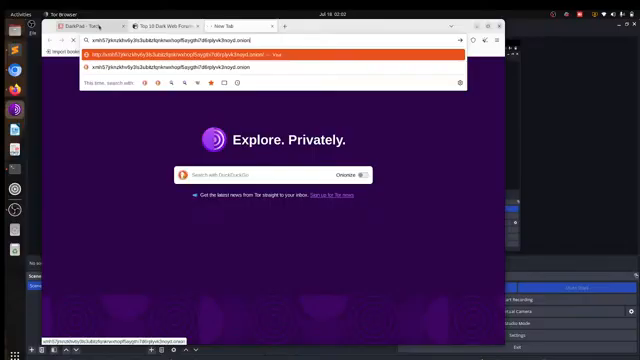
key("Return")
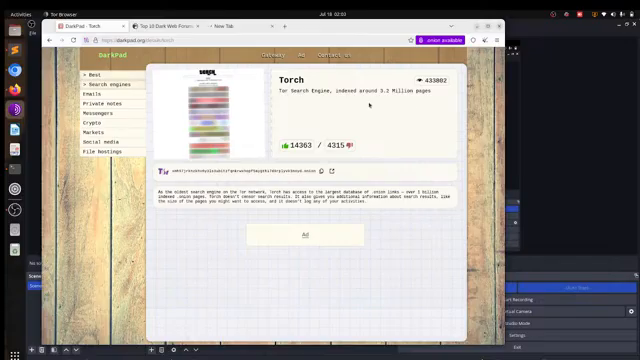
mouse_move(252, 72)
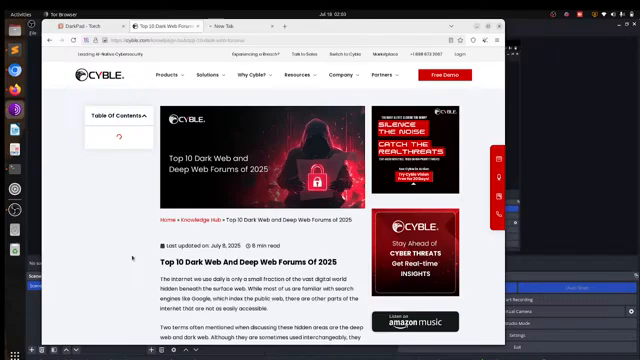
Step: Scroll the Cyble forum list down to FreeHacks, Exploit.in and Cracked.To, then return to the article
scroll("down", 3)
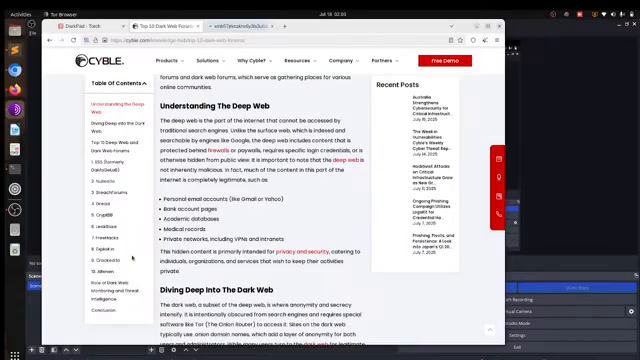
scroll("down", 3)
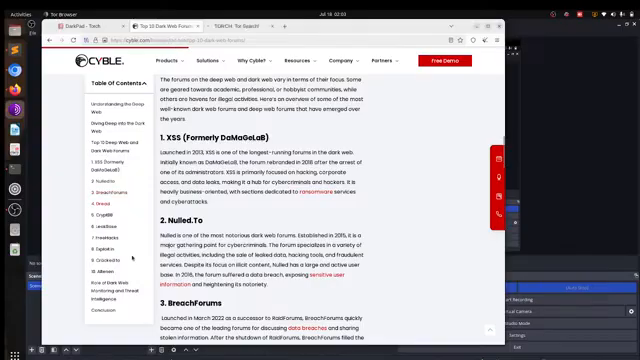
scroll("down", 3)
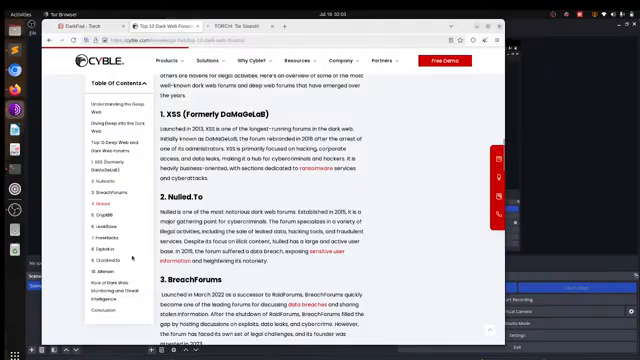
scroll("down", 3)
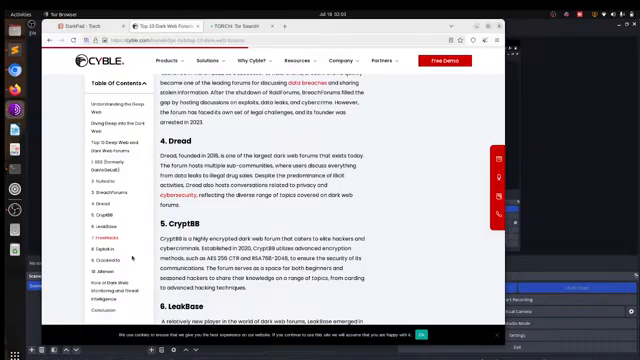
scroll("down", 3)
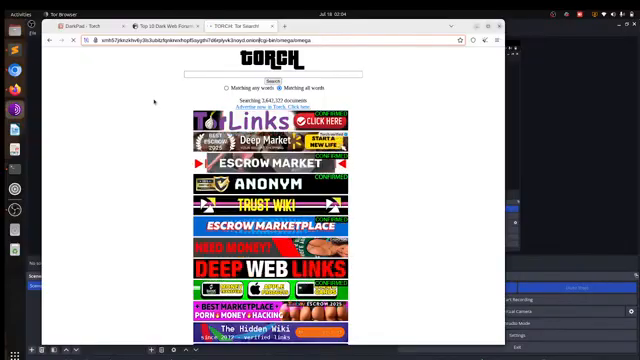
left_click(144, 18)
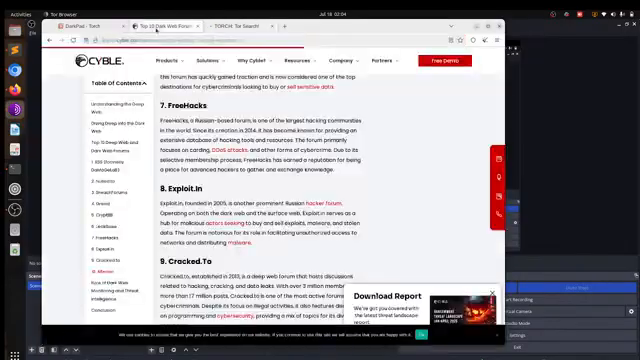